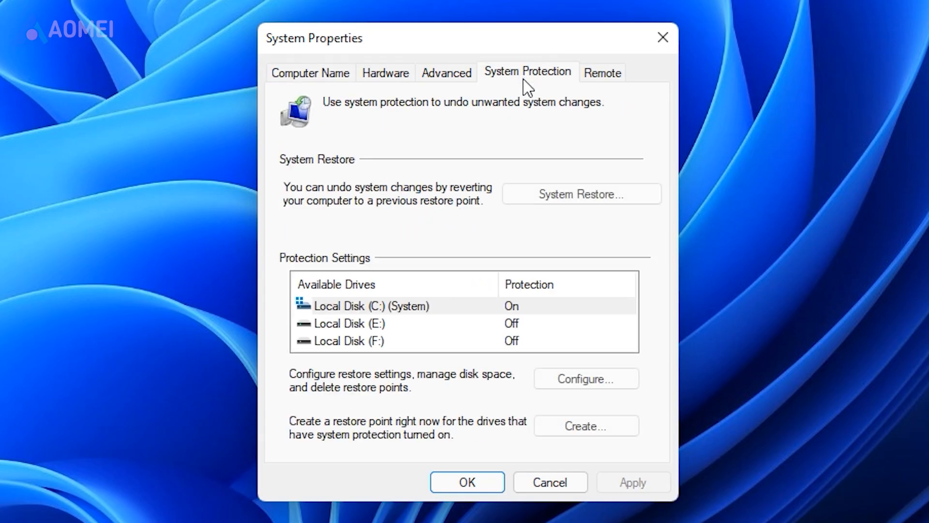
Turn on system protection for drive C: and raise its maximum restore-point disk usage.
left_click(371, 306)
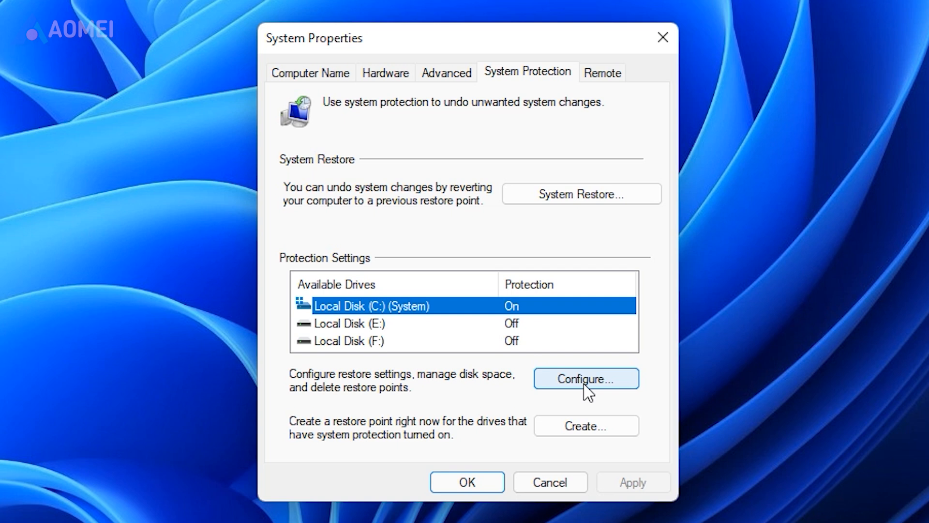
left_click(584, 379)
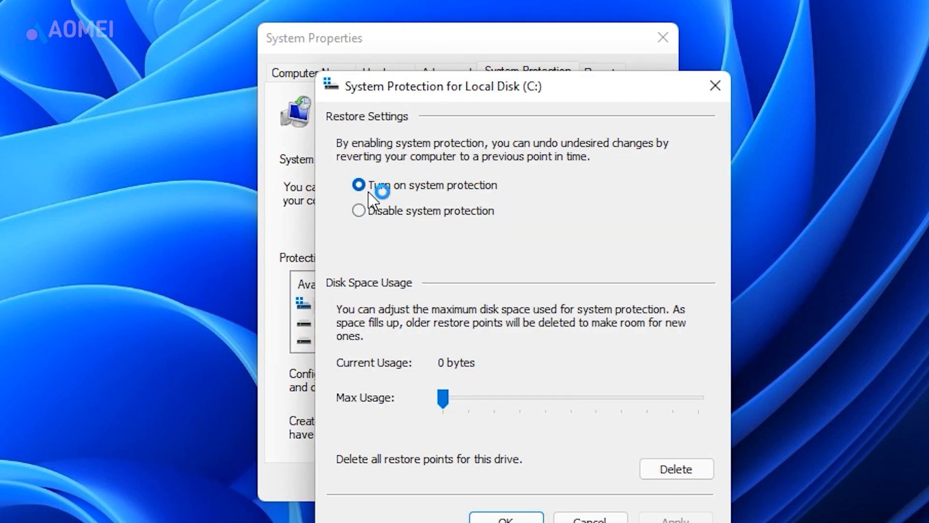
left_click(358, 185)
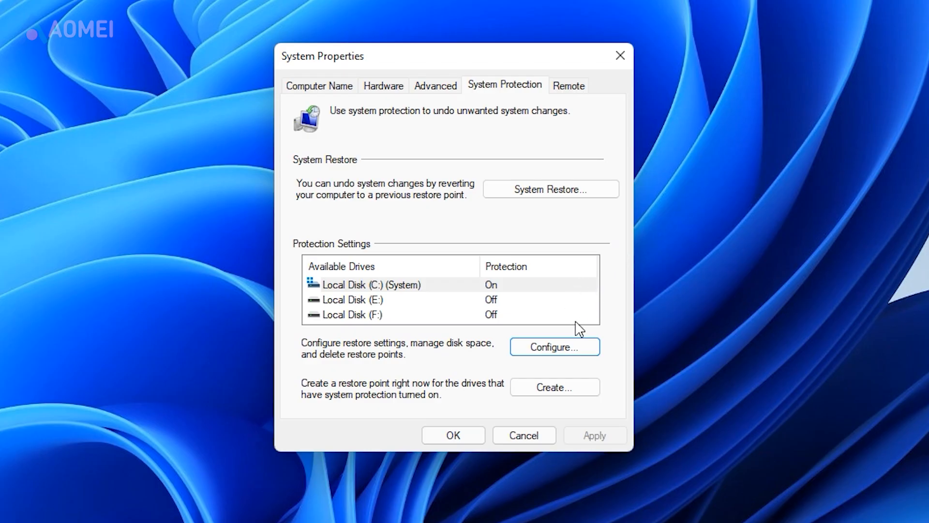
left_click(553, 347)
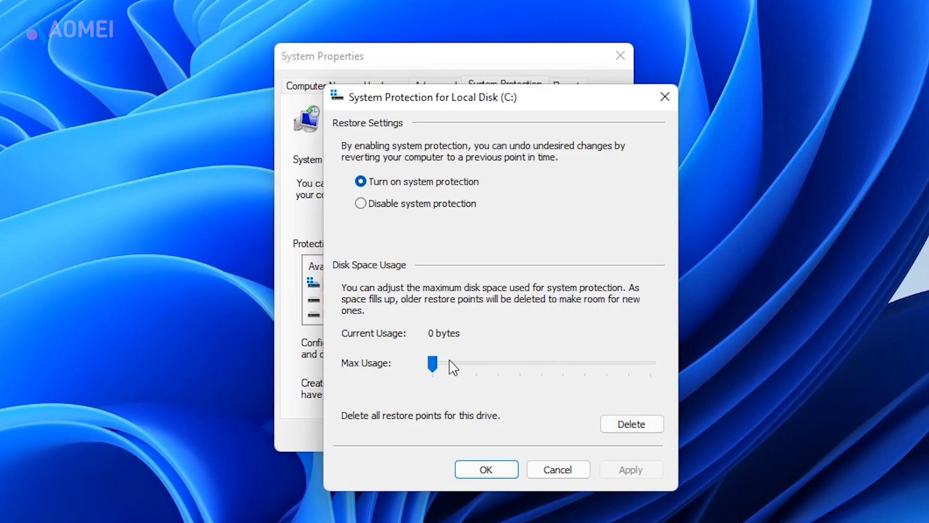
left_click_drag(432, 366, 651, 366)
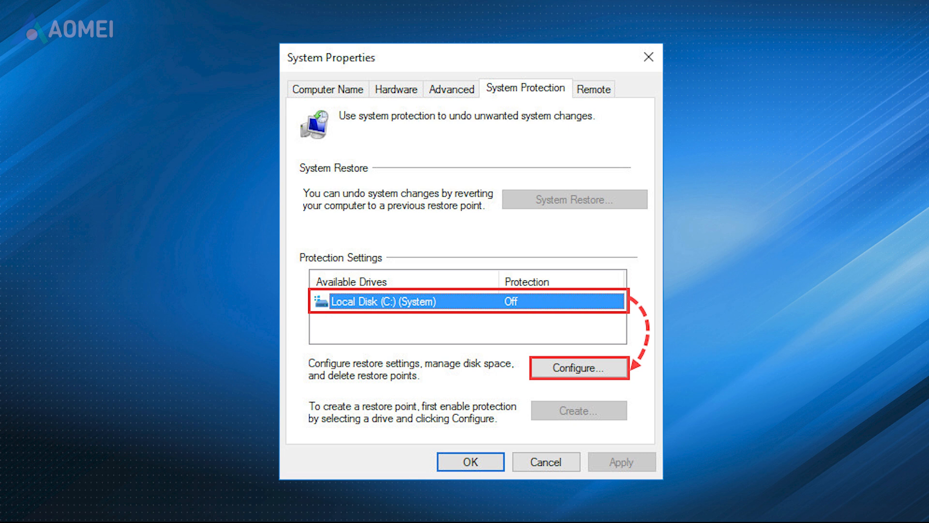
Confirm the settings so Local Disk (C:) shows protection On.
left_click(572, 199)
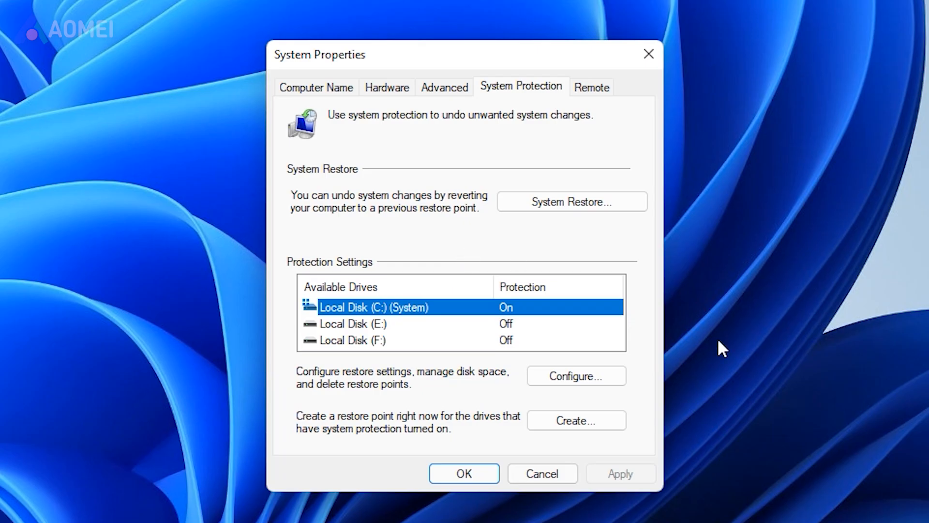
Create a manual restore point described '2025/2/25' for drive C:.
left_click(575, 420)
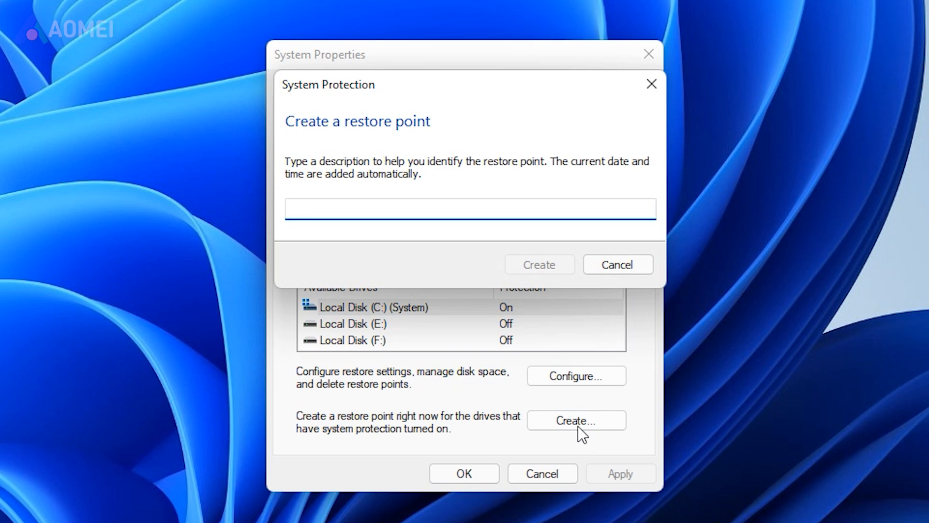
type("2025/2/25")
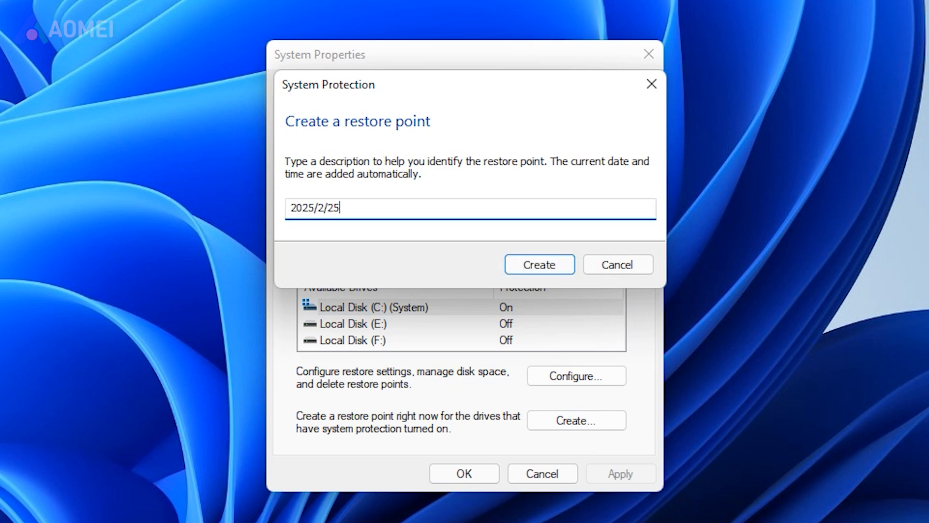
left_click(538, 264)
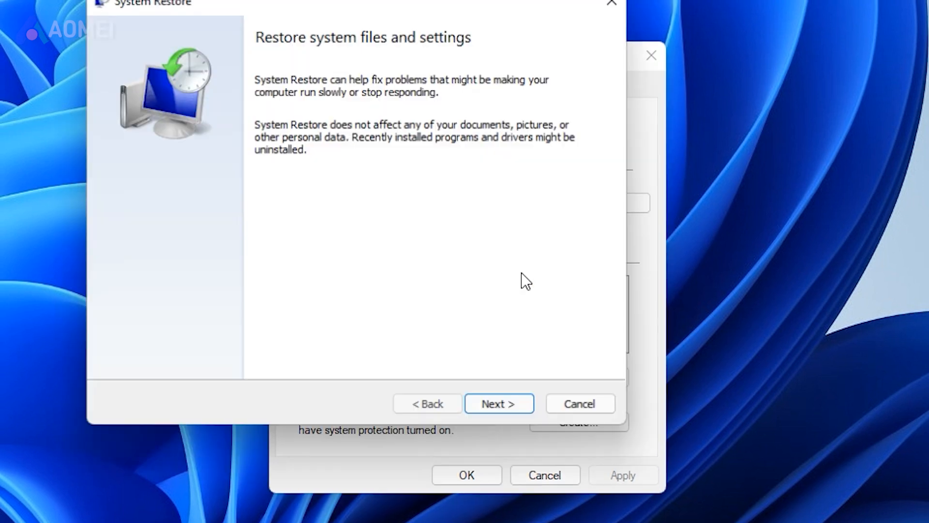
Move the System Restore wizard past its introduction page.
left_click(498, 402)
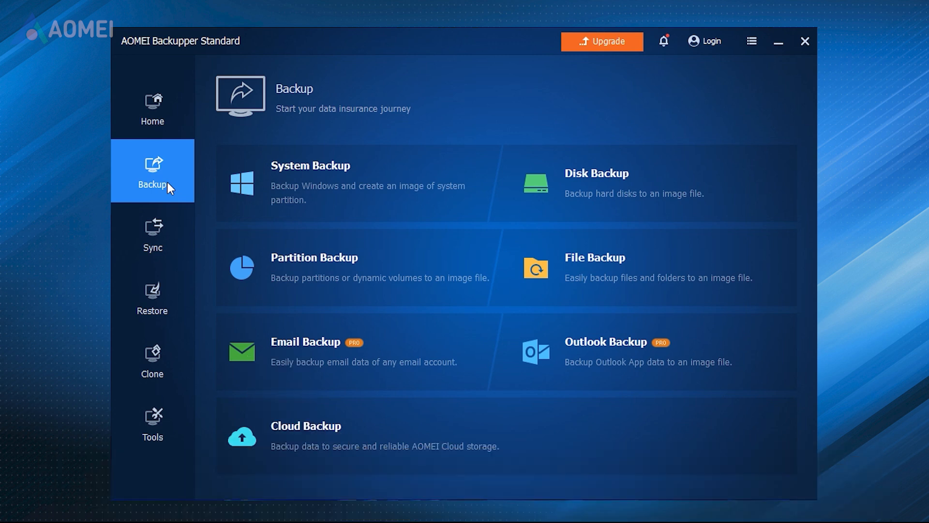
Run a system backup of the Windows partitions, then begin restoring from System Backup(1).
left_click(151, 108)
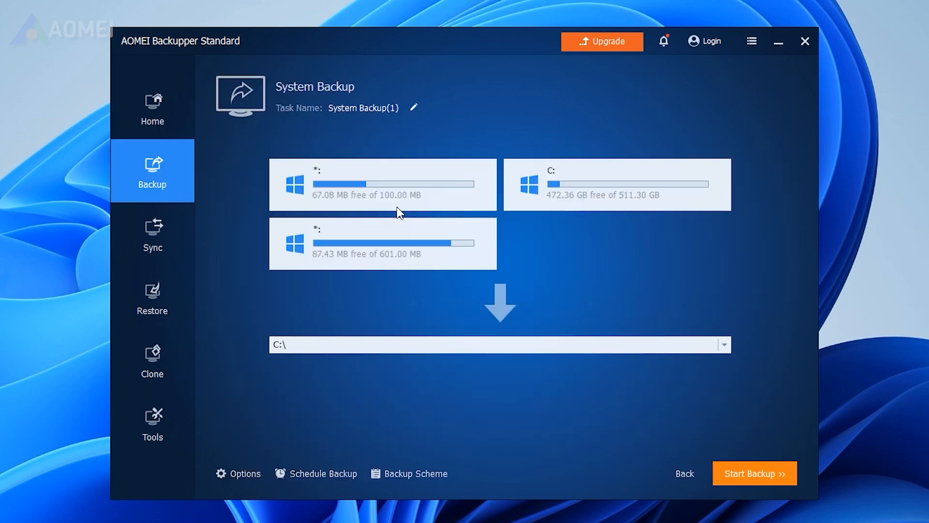
left_click(754, 474)
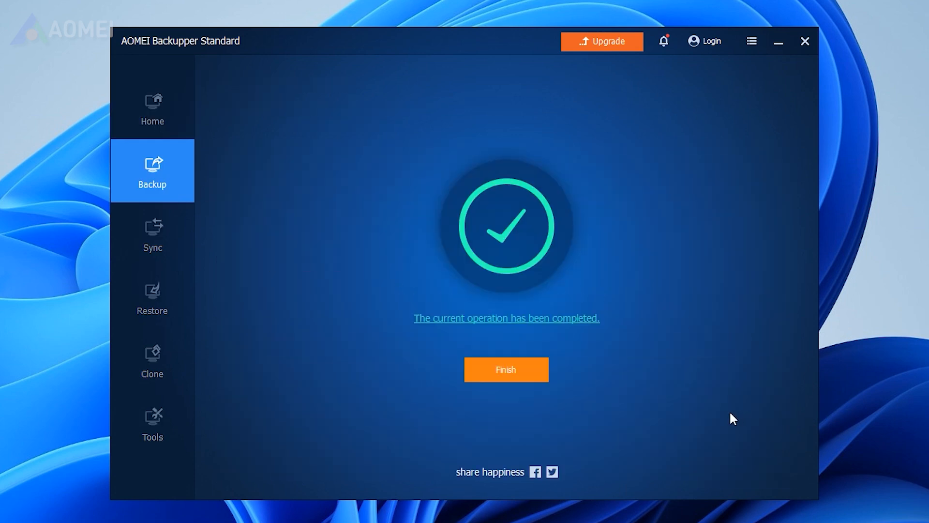
left_click(506, 369)
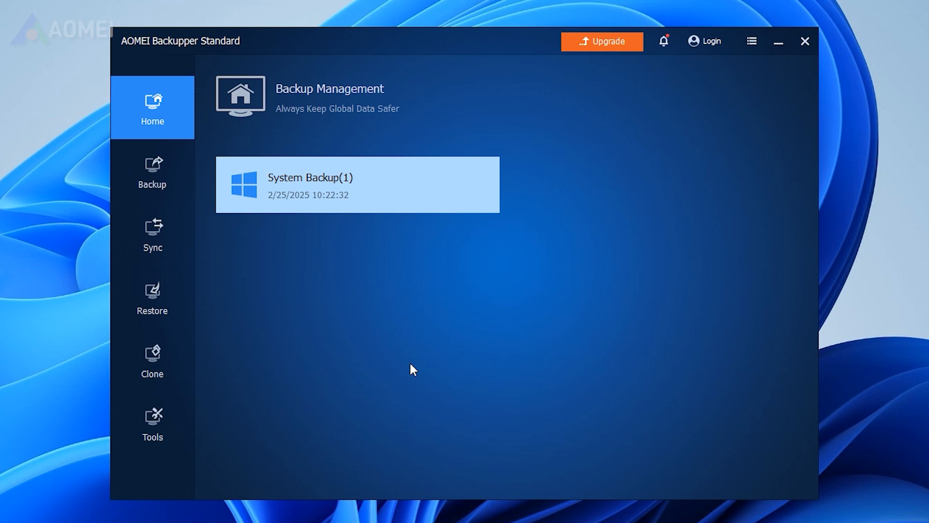
left_click(152, 297)
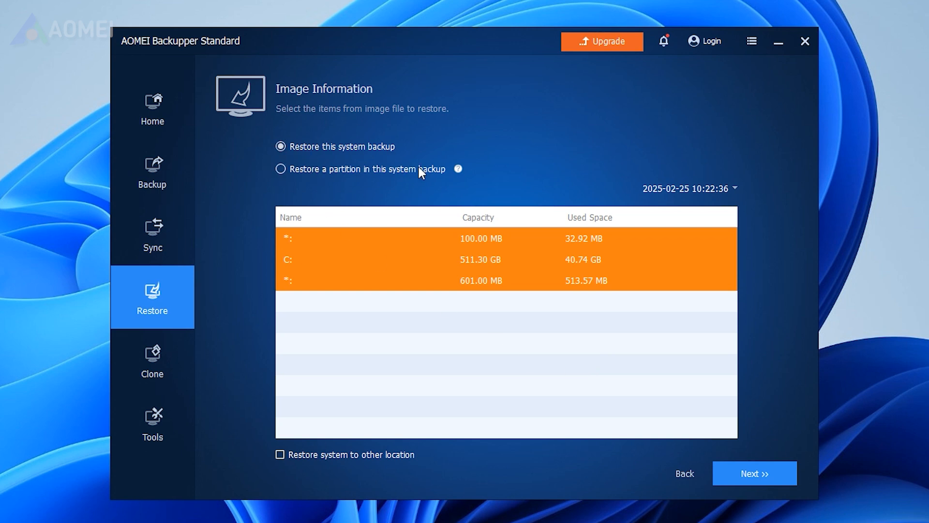
Restore the whole System Backup(1) image with partition E: as the destination.
left_click(753, 473)
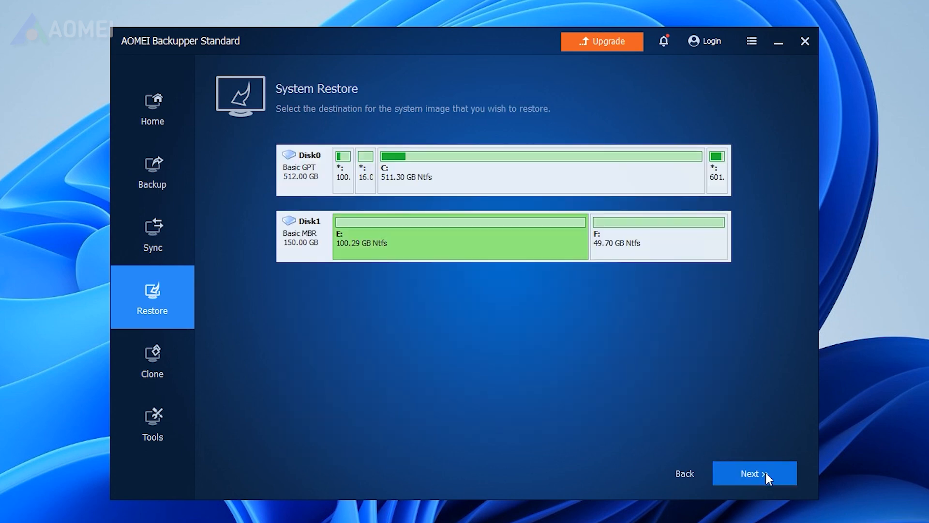
left_click(754, 474)
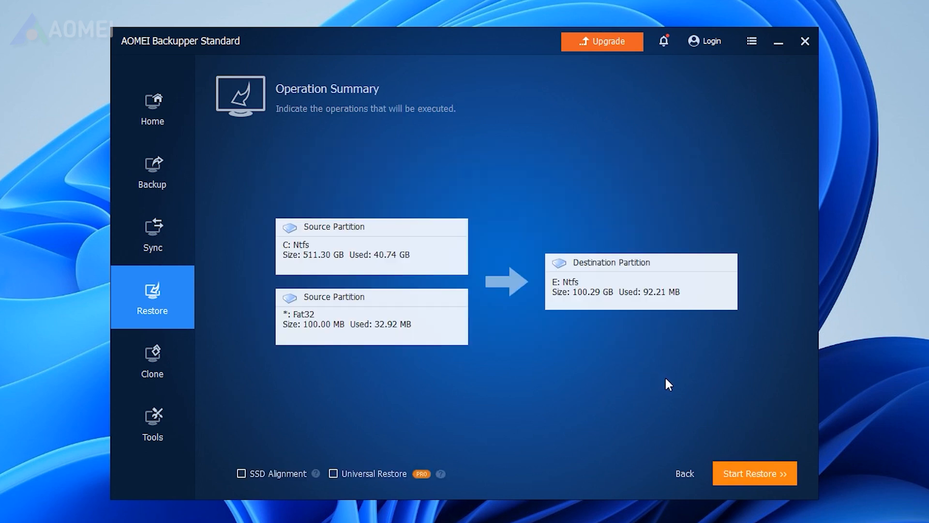